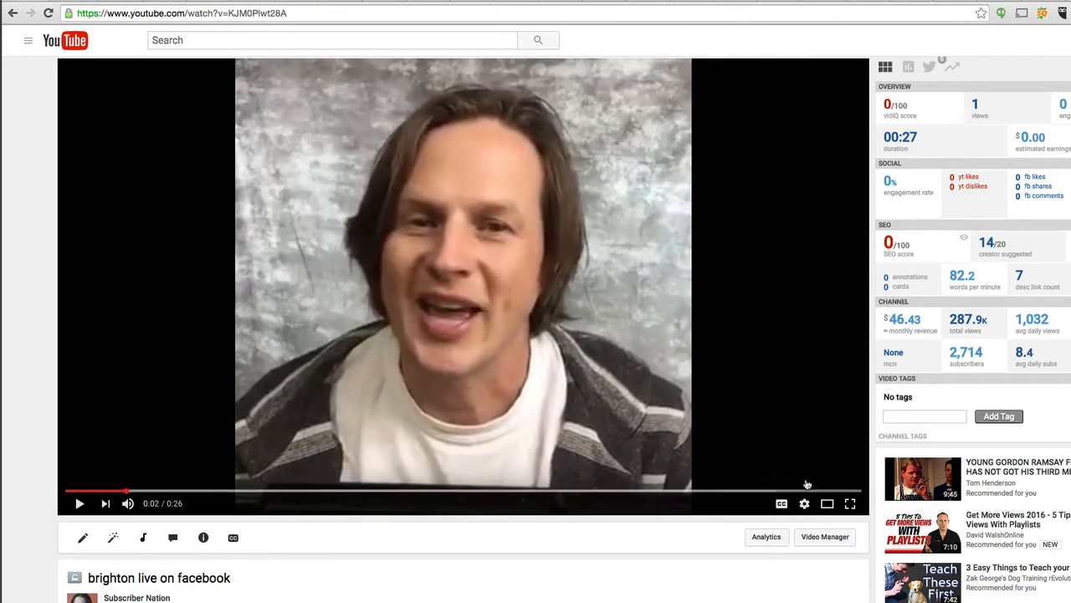
{"action": "mouse_move", "coordinate": [799, 127]}
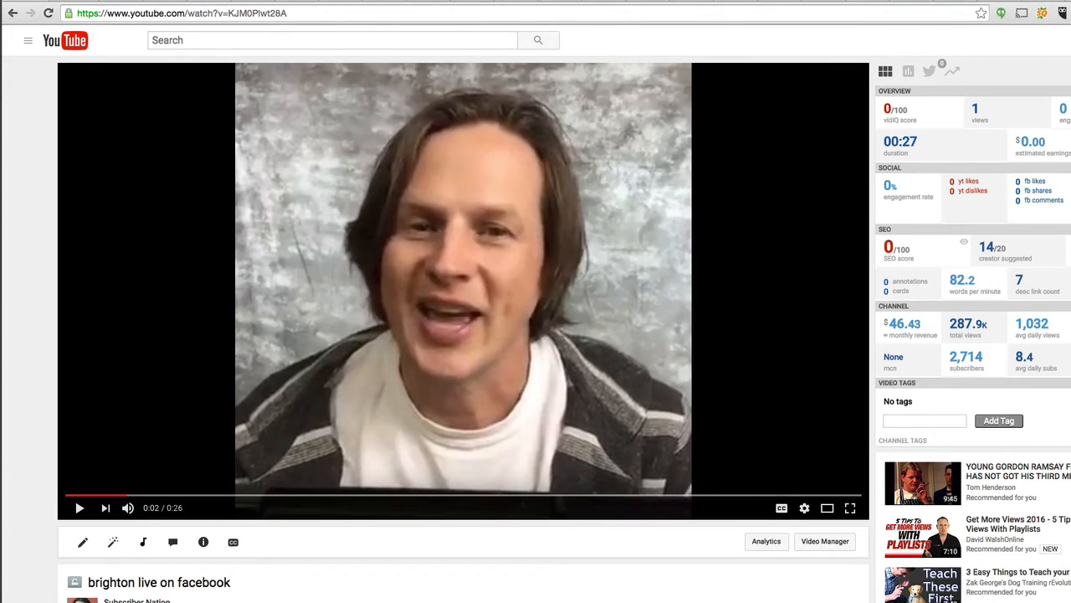
- Create a new blank ScreenFlow document with File > New
{"action": "left_click", "coordinate": [104, 7]}
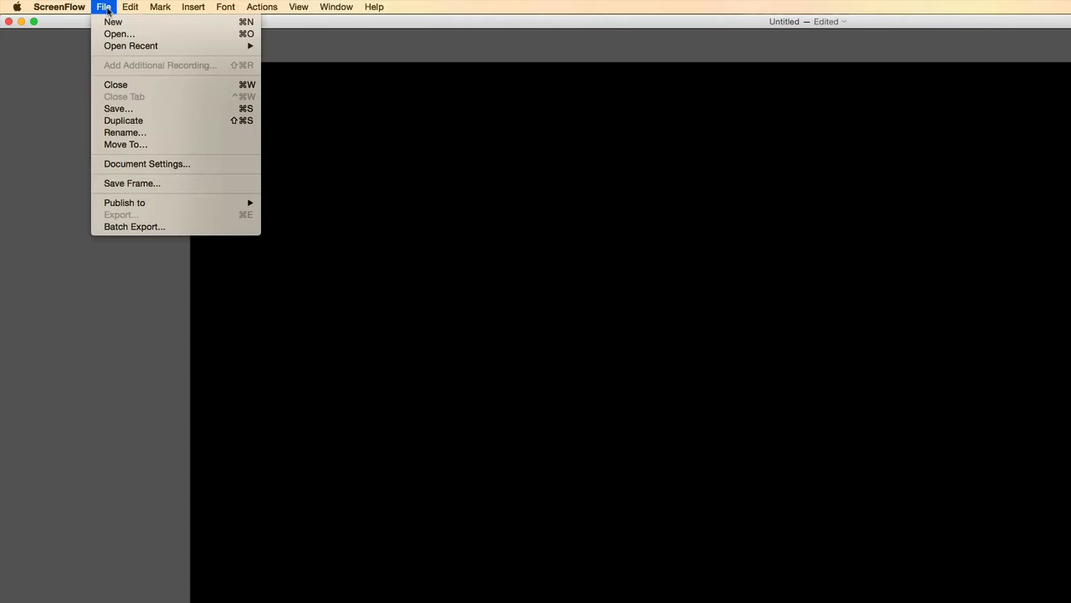
{"action": "left_click", "coordinate": [112, 22]}
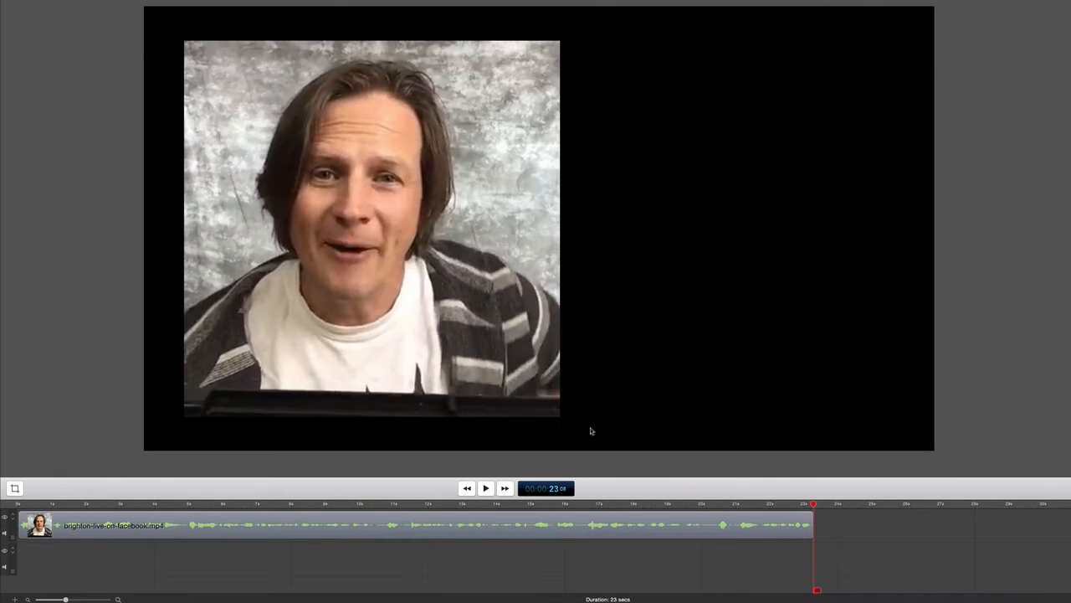
{"action": "mouse_move", "coordinate": [574, 276]}
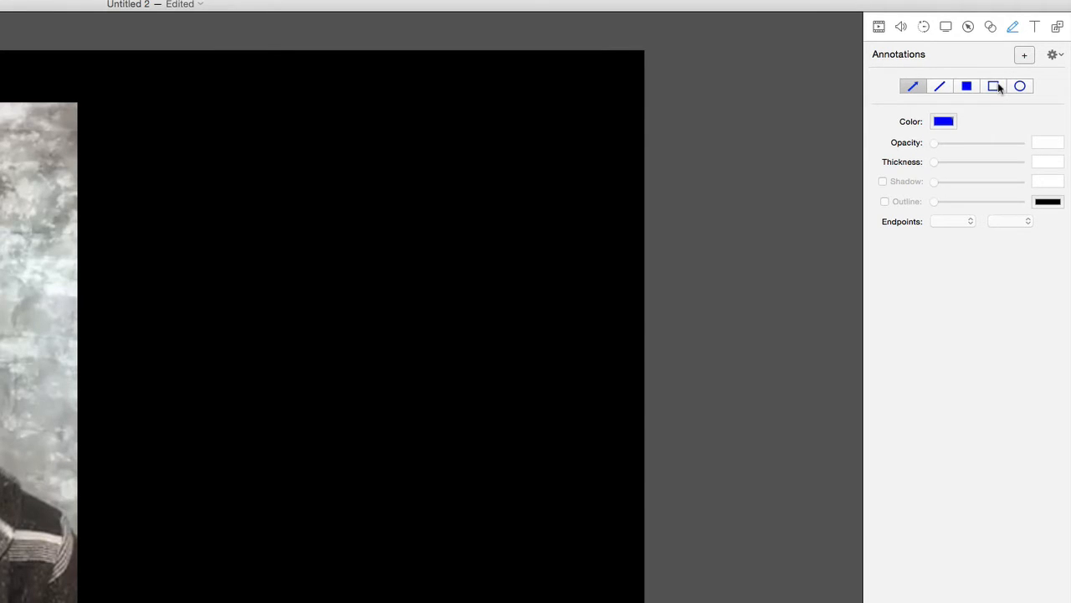
- Select the outlined rectangle annotation tool for the blue border
{"action": "left_click", "coordinate": [993, 86]}
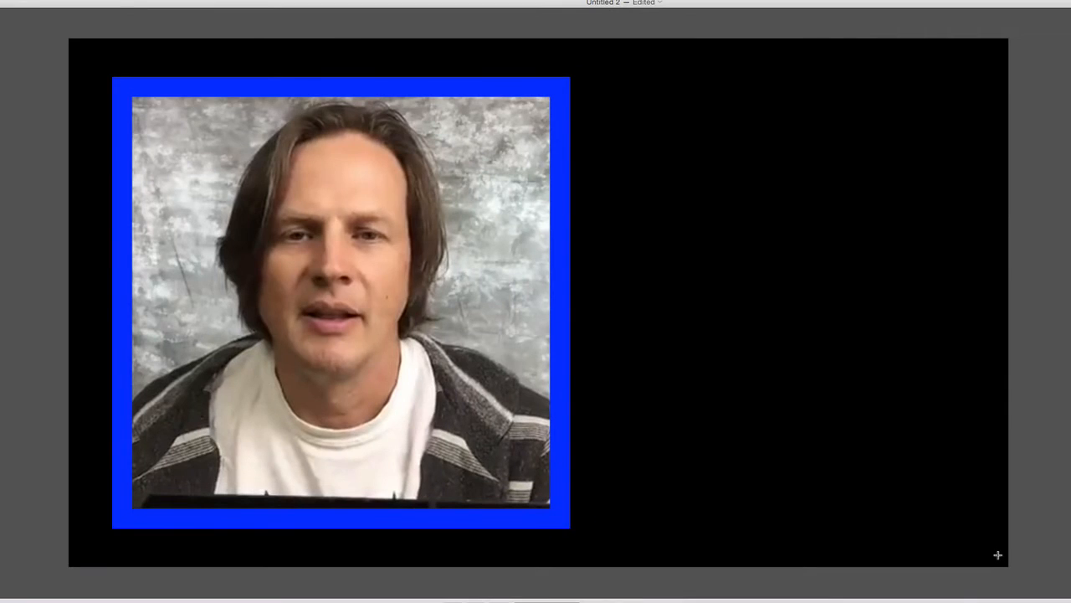
- Draw a full-frame rectangle, colour it light blue, and move its track below the video
{"action": "left_click_drag", "start_coordinate": [689, 353], "coordinate": [1000, 561]}
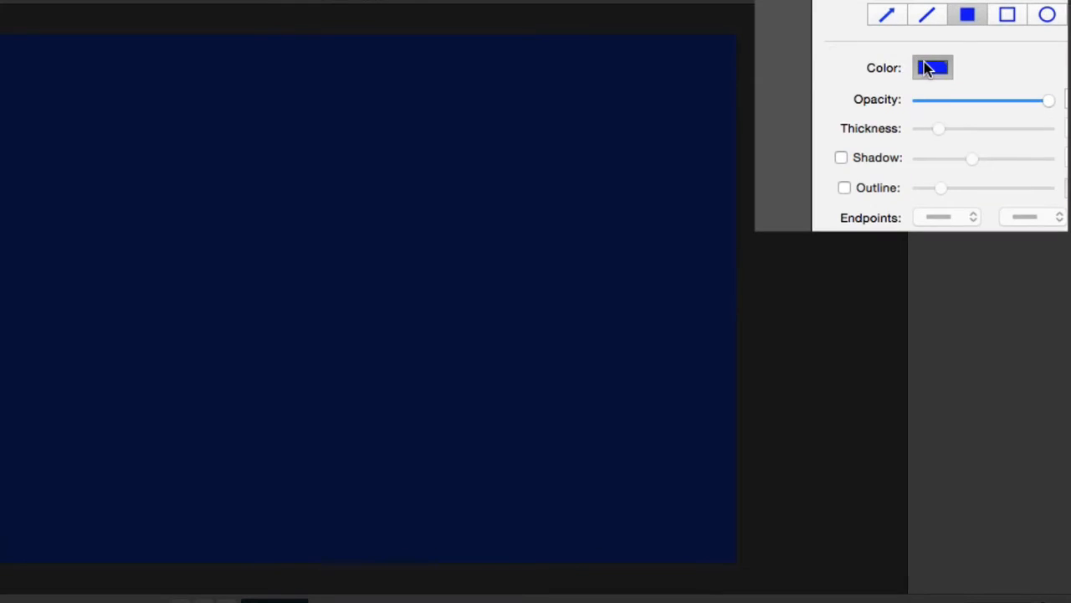
{"action": "left_click", "coordinate": [931, 68]}
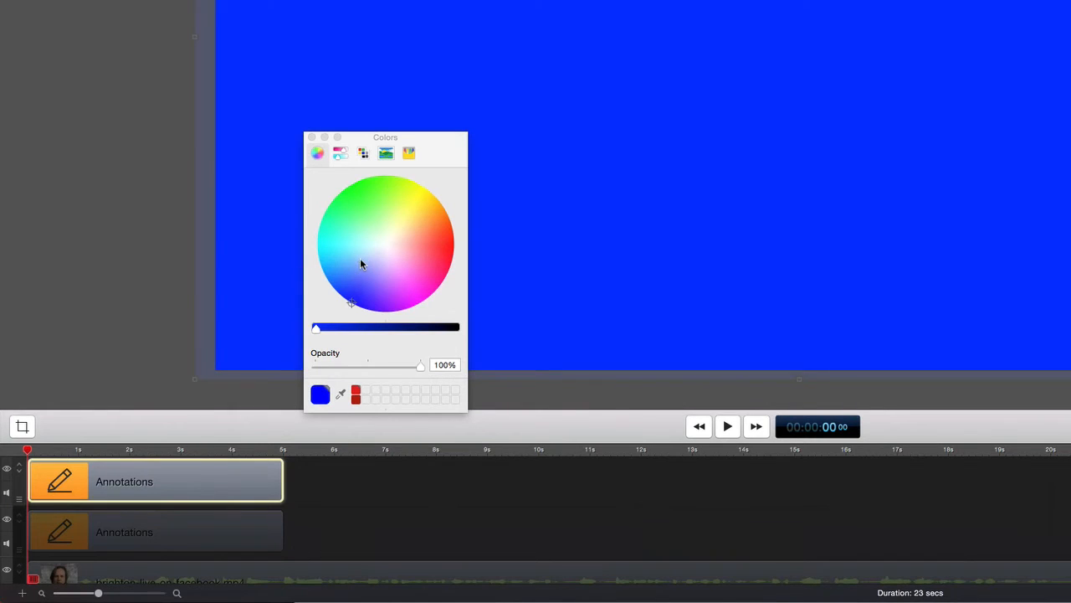
{"action": "left_click", "coordinate": [360, 258]}
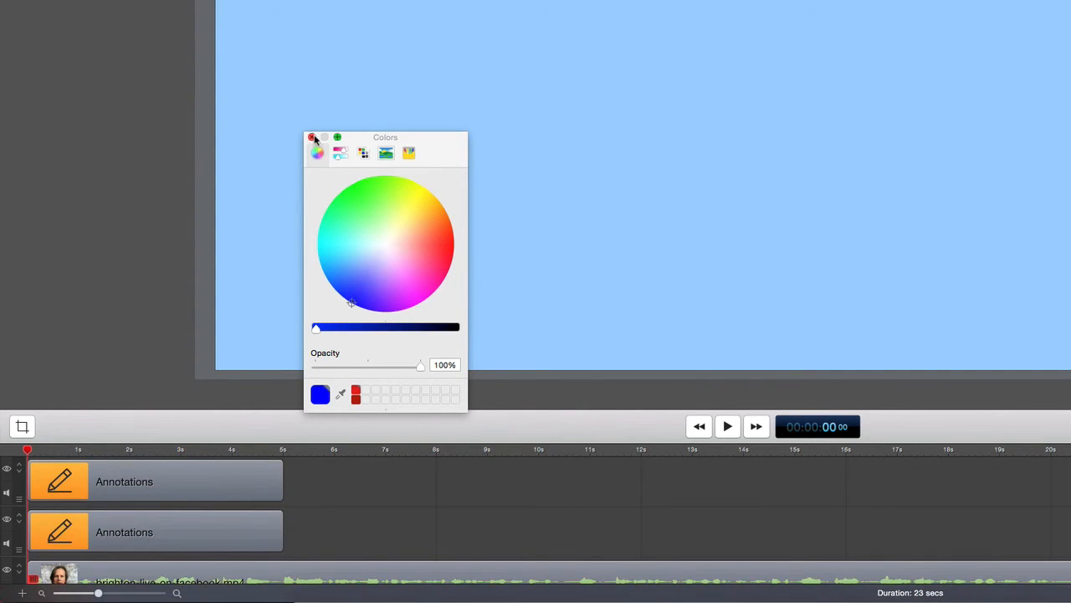
{"action": "left_click", "coordinate": [313, 137]}
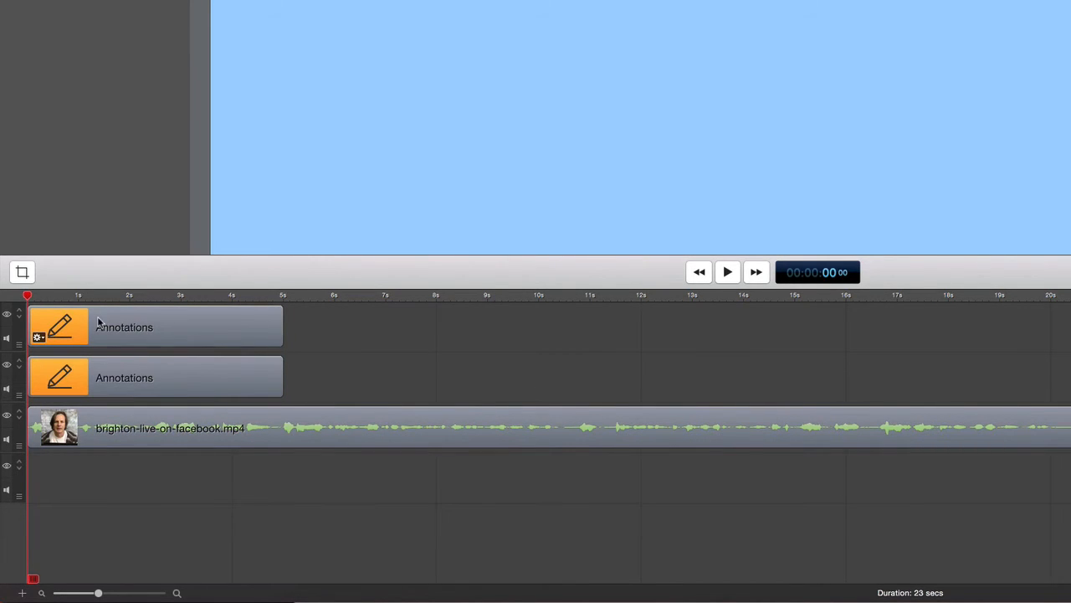
{"action": "left_click_drag", "start_coordinate": [155, 327], "coordinate": [155, 478]}
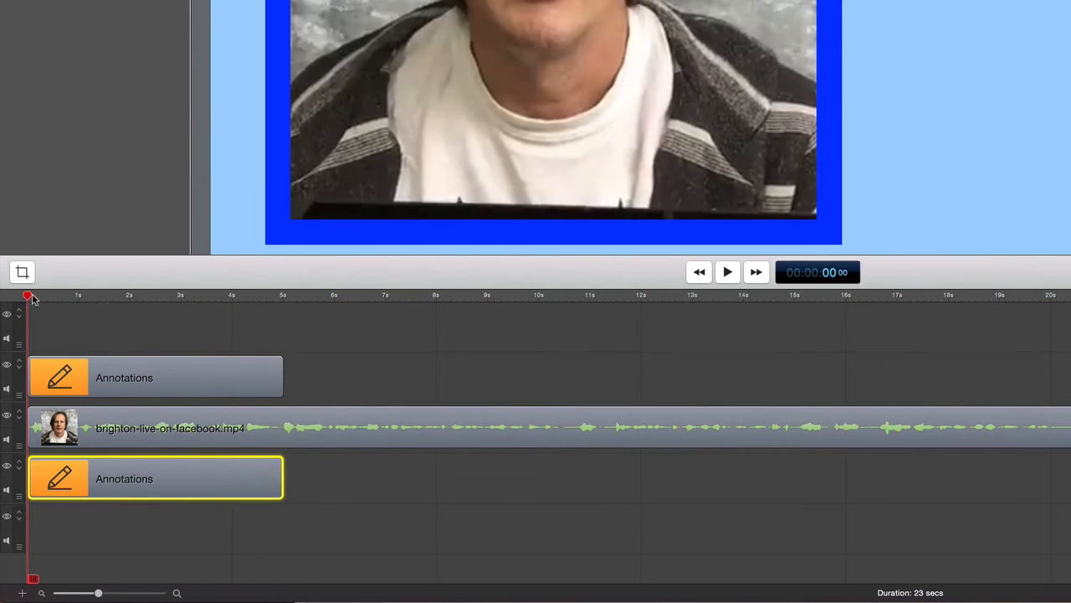
- Make the title text dark blue and set its font to Futura
{"action": "left_click", "coordinate": [1036, 27]}
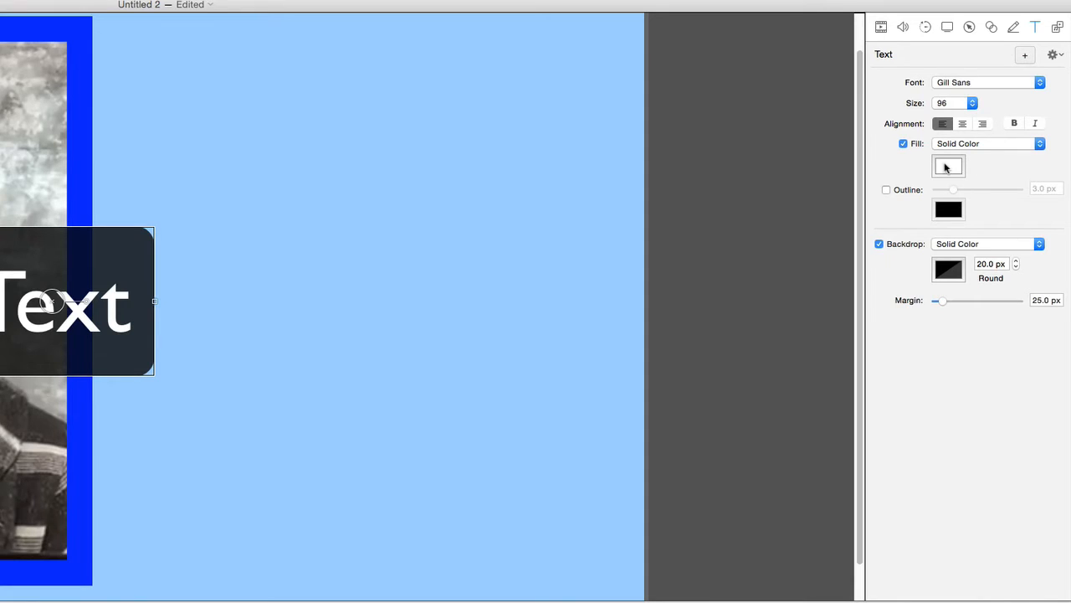
{"action": "left_click", "coordinate": [948, 165]}
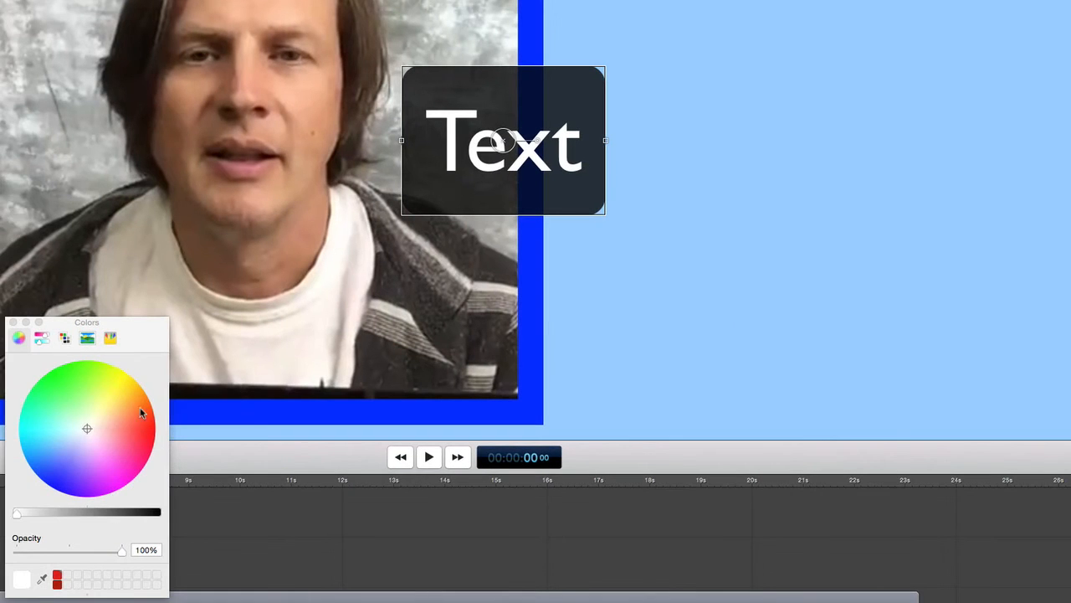
{"action": "left_click", "coordinate": [47, 488]}
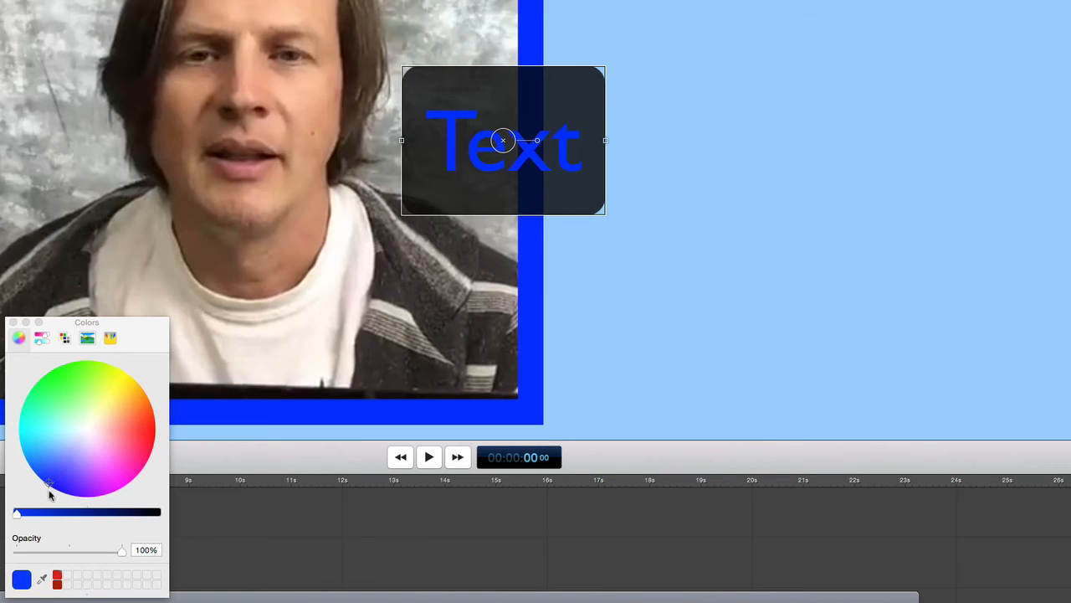
{"action": "left_click_drag", "start_coordinate": [15, 512], "coordinate": [46, 511]}
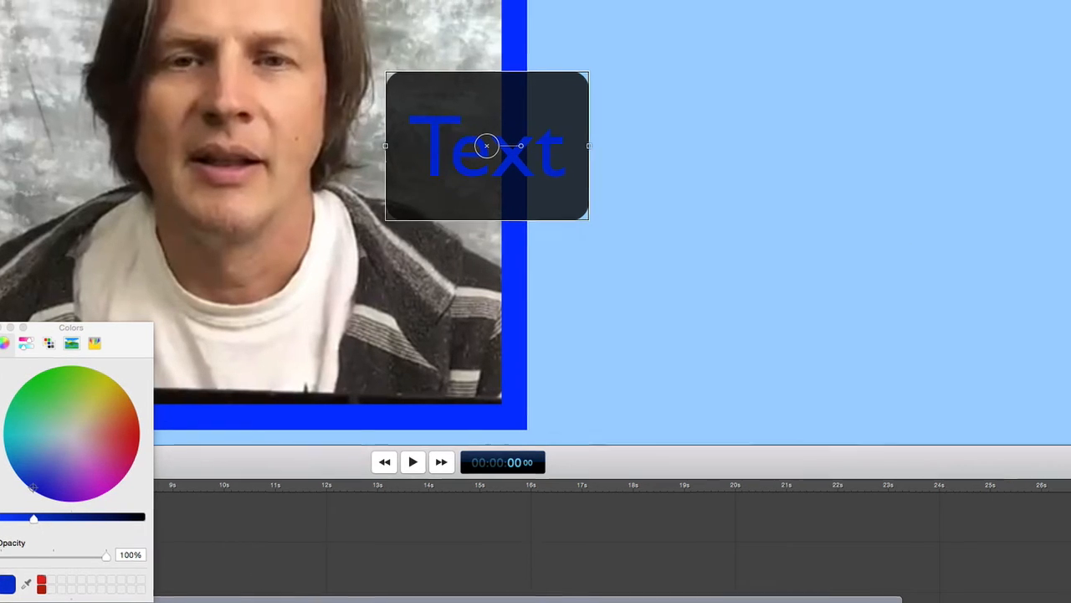
{"action": "left_click", "coordinate": [963, 82]}
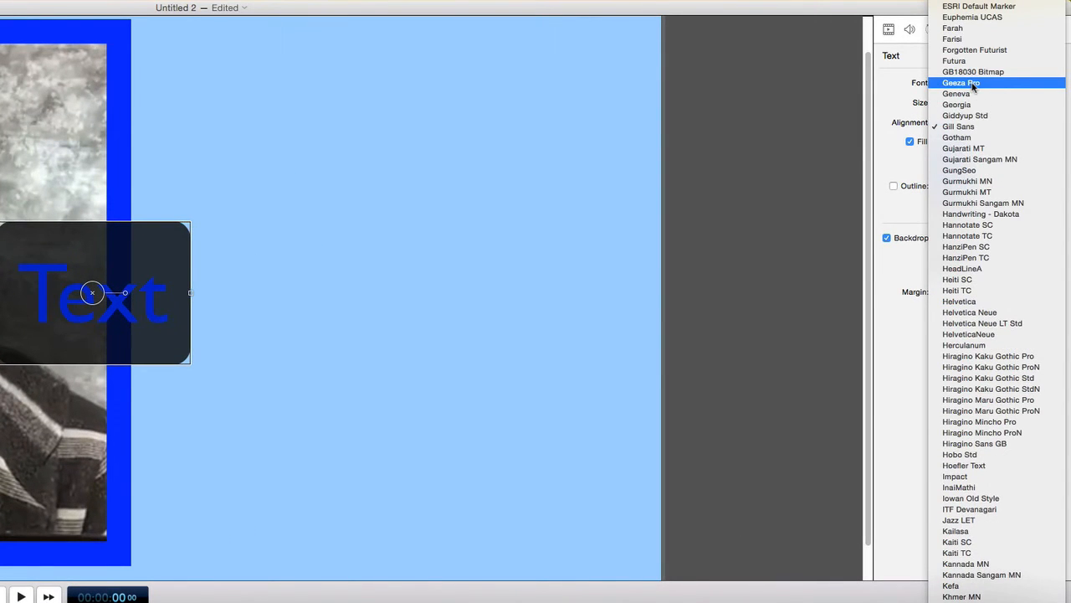
{"action": "left_click", "coordinate": [954, 60]}
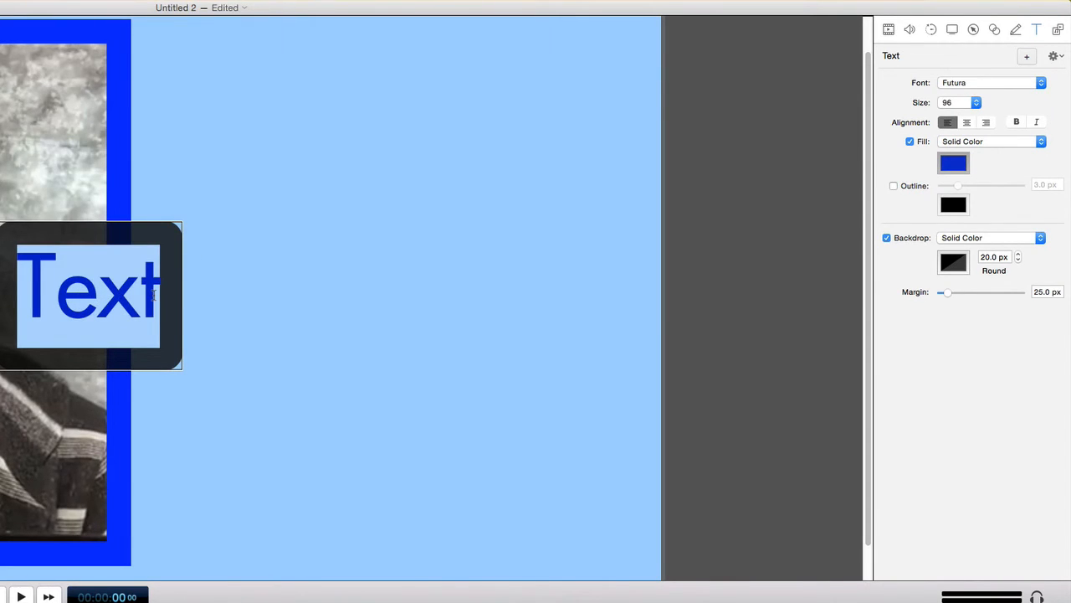
- Type the 'Facebook to YouTube' title, reposition it, and turn off its backdrop
{"action": "type", "text": "Facebook"}
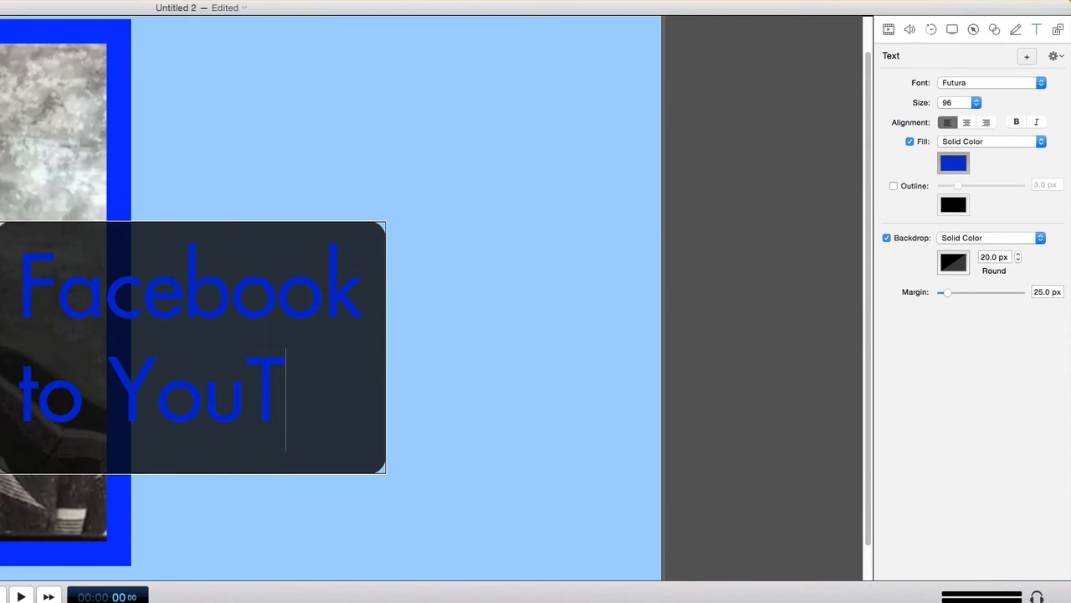
{"action": "type", "text": "ube"}
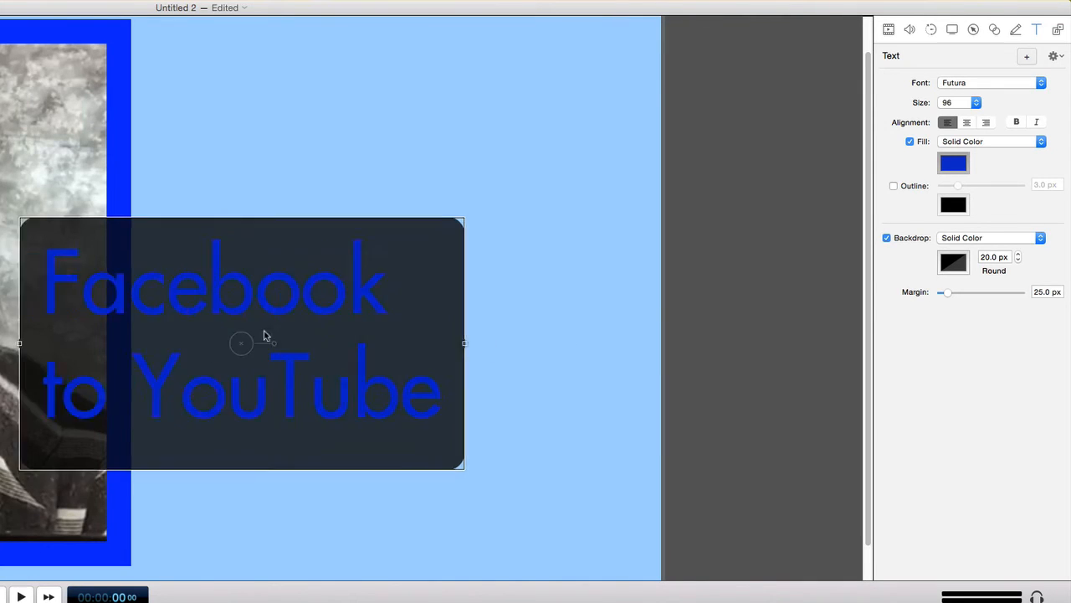
{"action": "left_click_drag", "start_coordinate": [241, 344], "coordinate": [395, 146]}
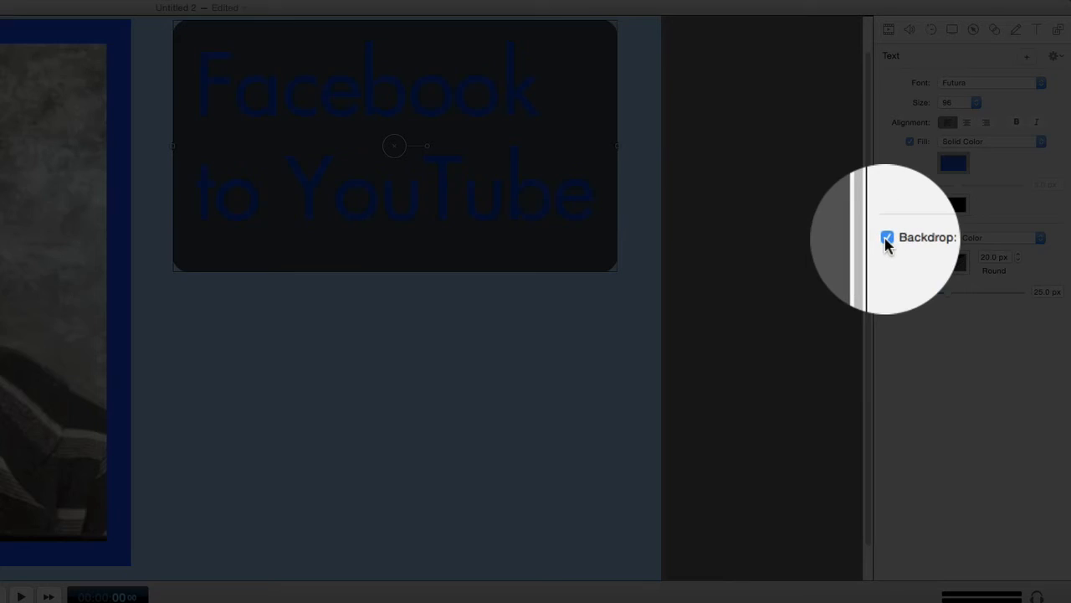
{"action": "left_click", "coordinate": [887, 237]}
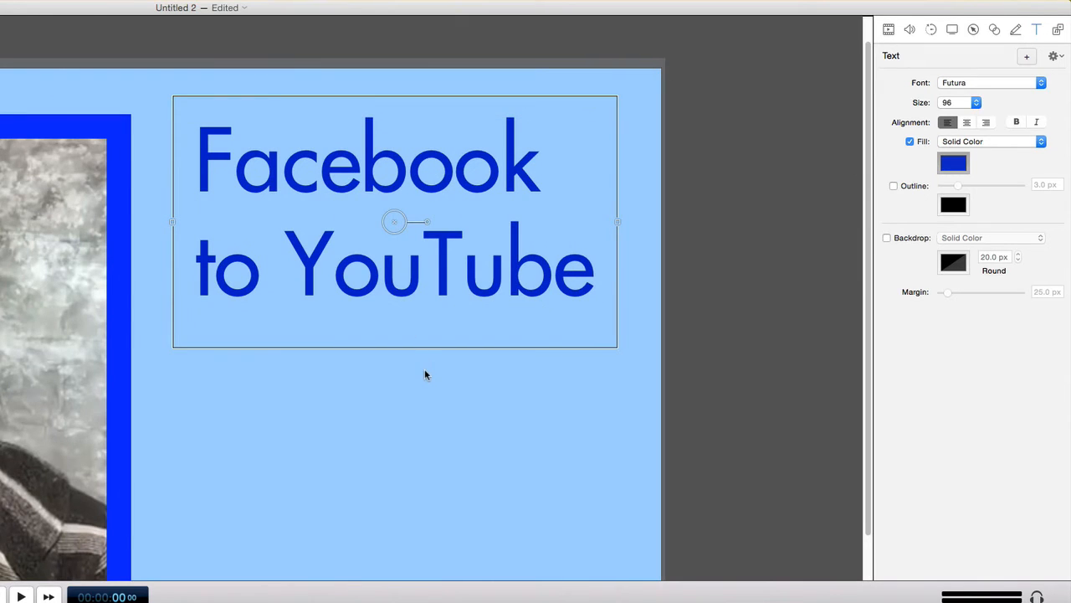
{"action": "mouse_move", "coordinate": [460, 422]}
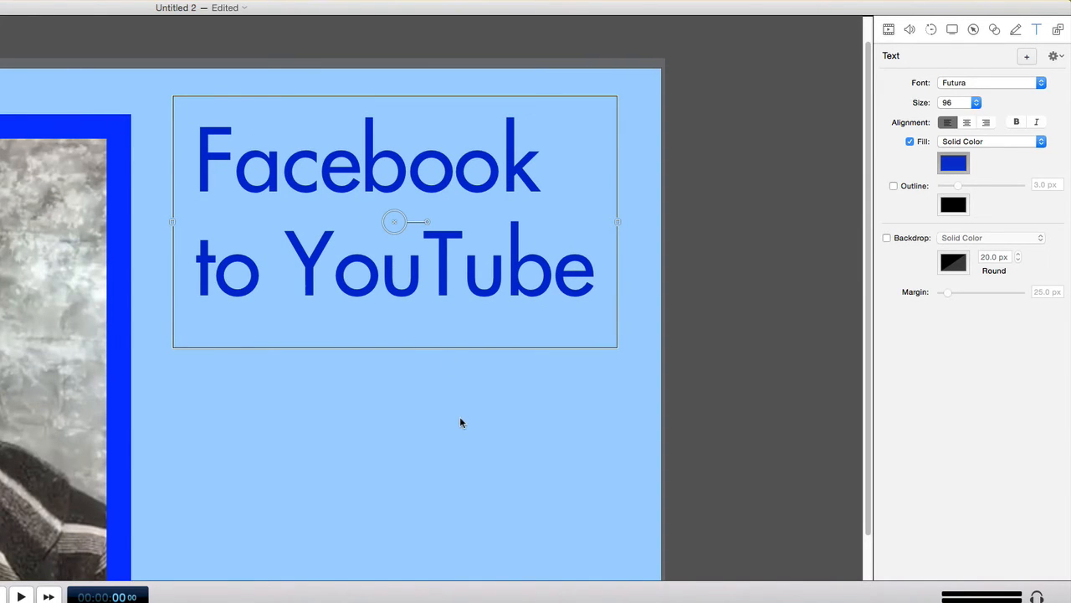
{"action": "scroll", "scroll_direction": "down", "scroll_amount": 3}
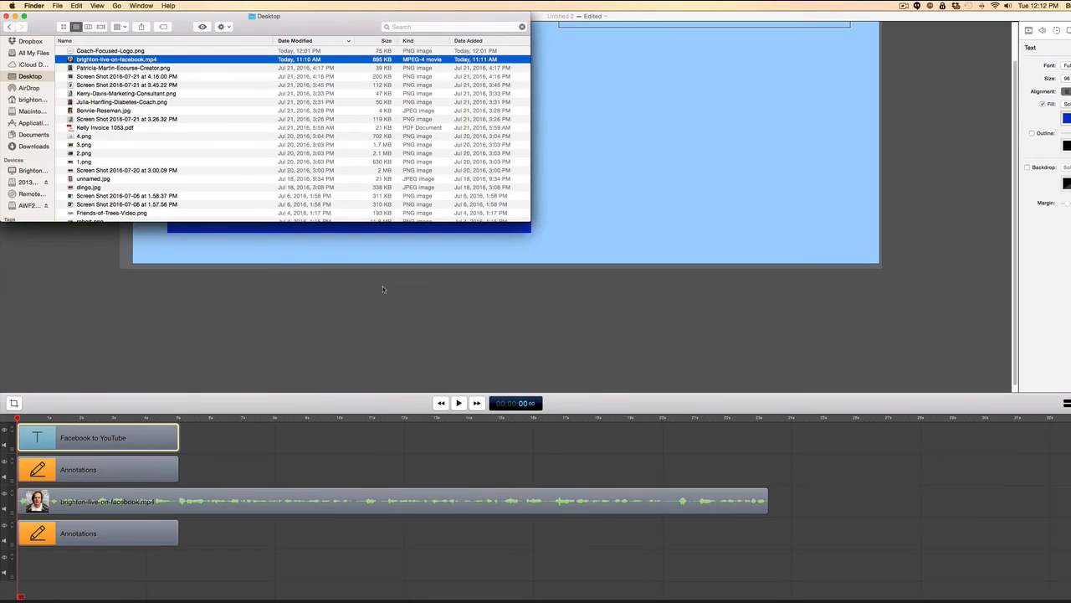
- Drag Coach-Focused-Logo.png from the Finder Desktop onto the ScreenFlow timeline
{"action": "left_click", "coordinate": [109, 51]}
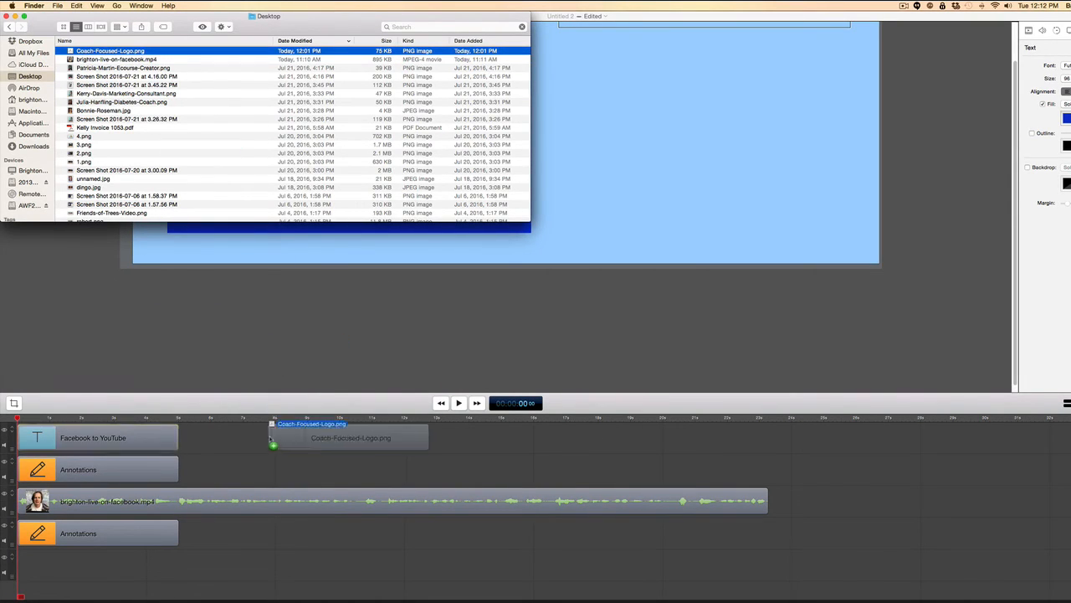
{"action": "left_click_drag", "start_coordinate": [349, 437], "coordinate": [280, 437]}
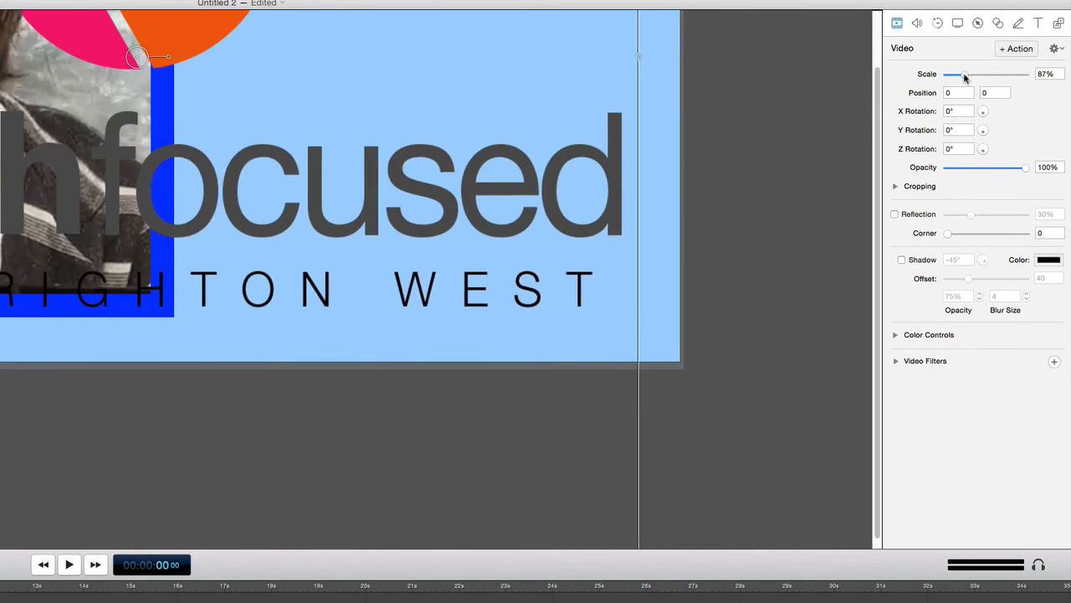
- Lower the logo's Scale to about 43% and place it under the title
{"action": "left_click_drag", "start_coordinate": [954, 74], "coordinate": [949, 74]}
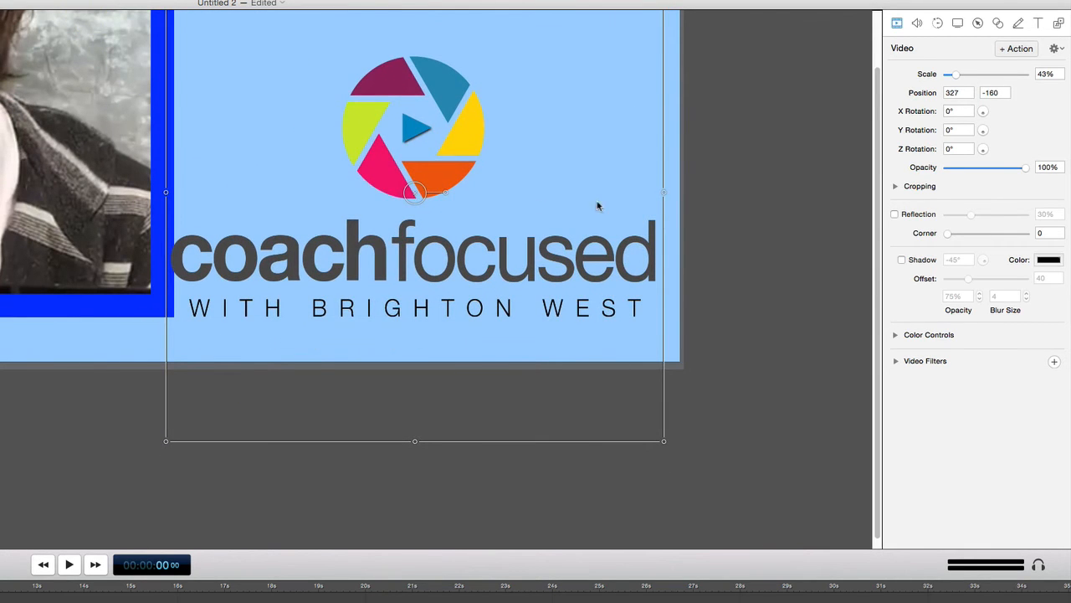
{"action": "left_click_drag", "start_coordinate": [957, 74], "coordinate": [950, 74]}
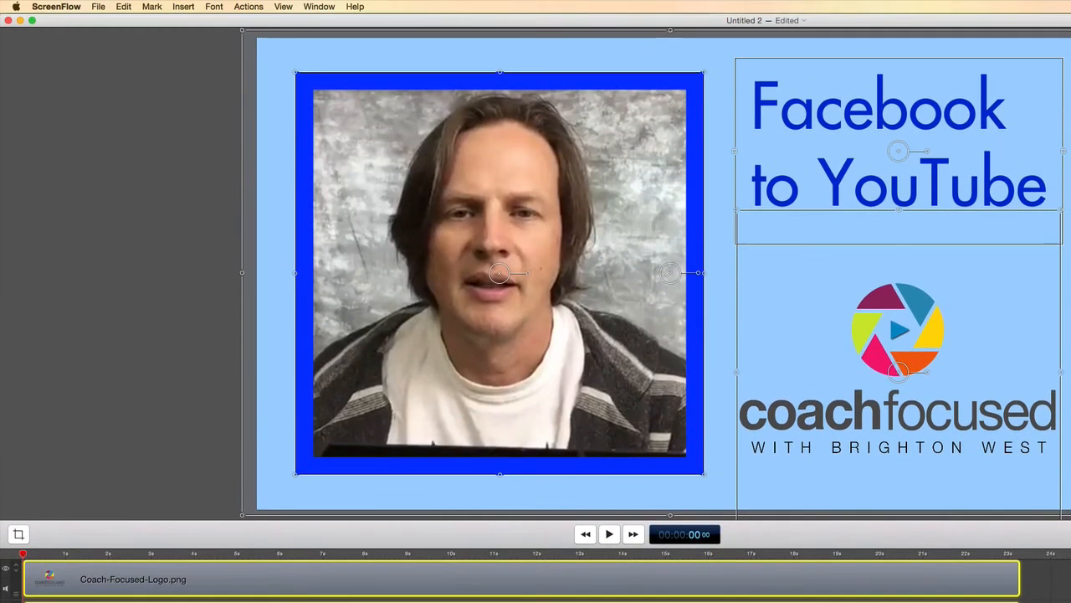
- Export 'Facebook to Youtube.mp4' to the Desktop with the Web - High preset
{"action": "left_click", "coordinate": [98, 6]}
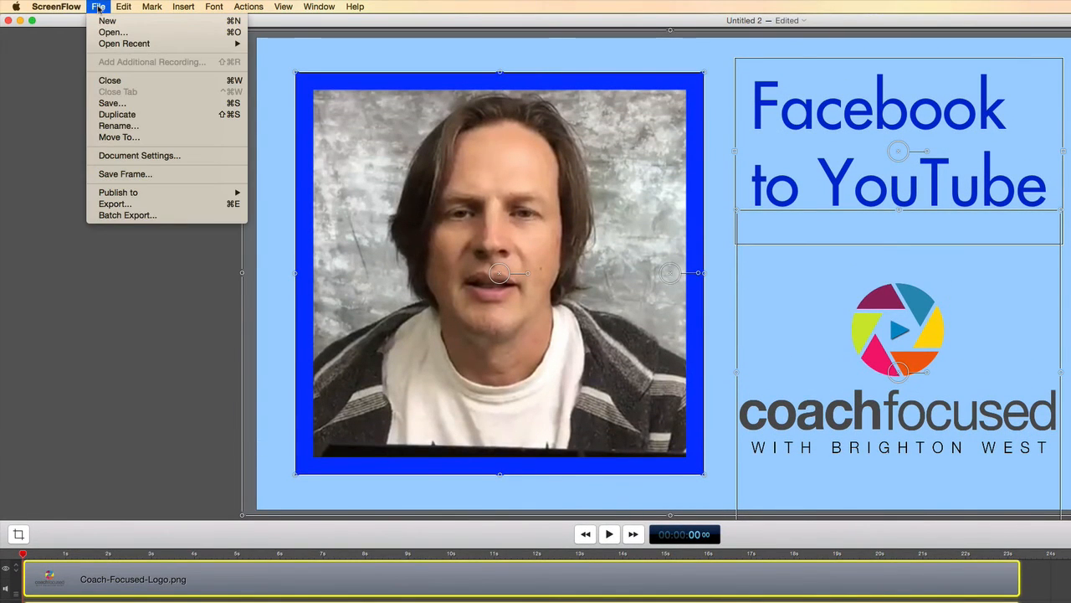
{"action": "mouse_move", "coordinate": [115, 204]}
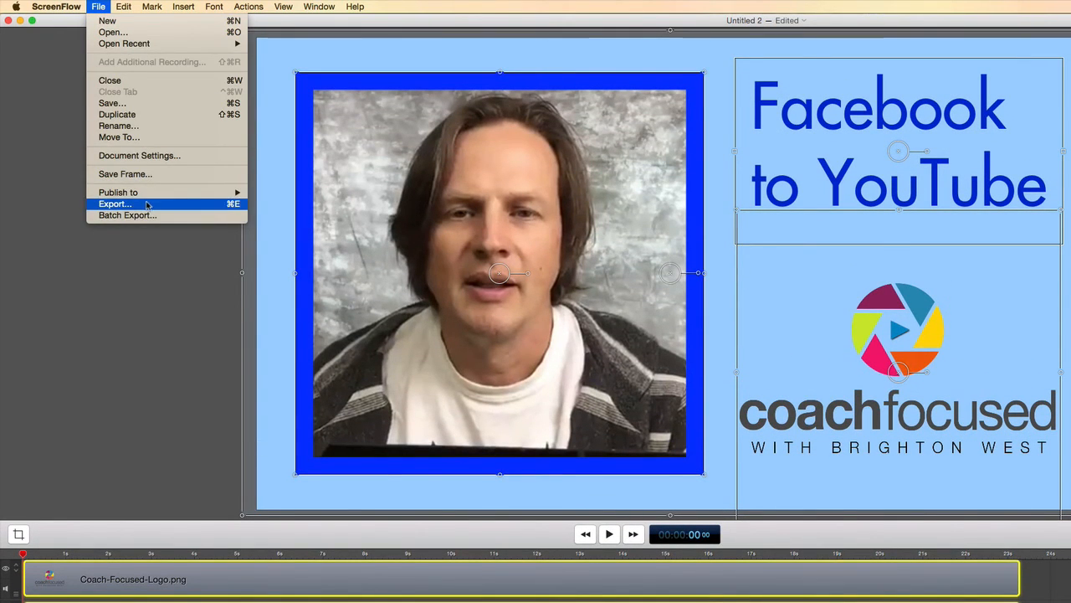
{"action": "left_click", "coordinate": [115, 203]}
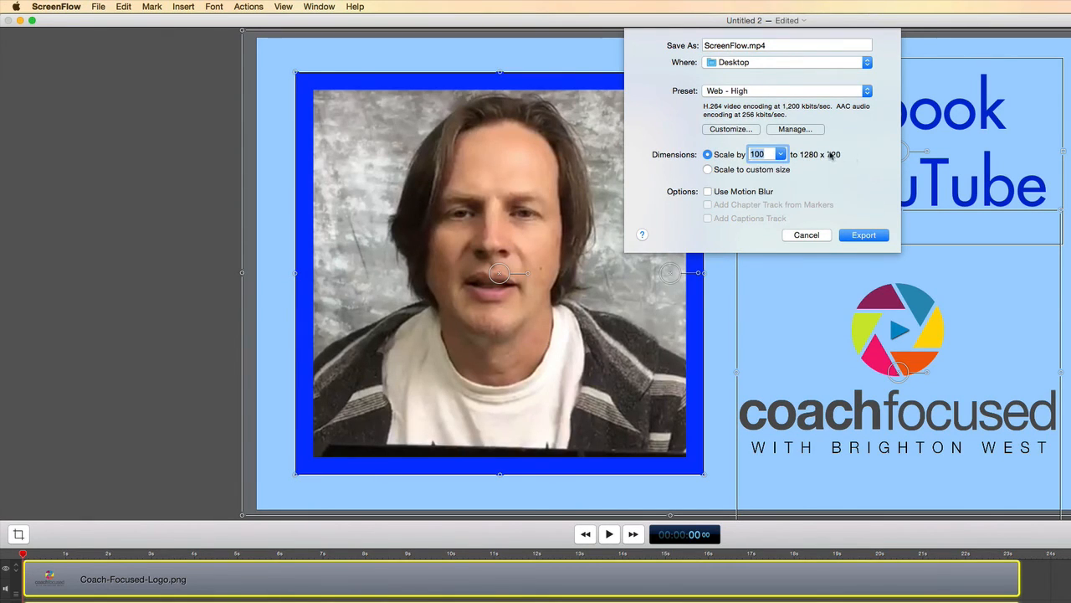
{"action": "mouse_move", "coordinate": [758, 154]}
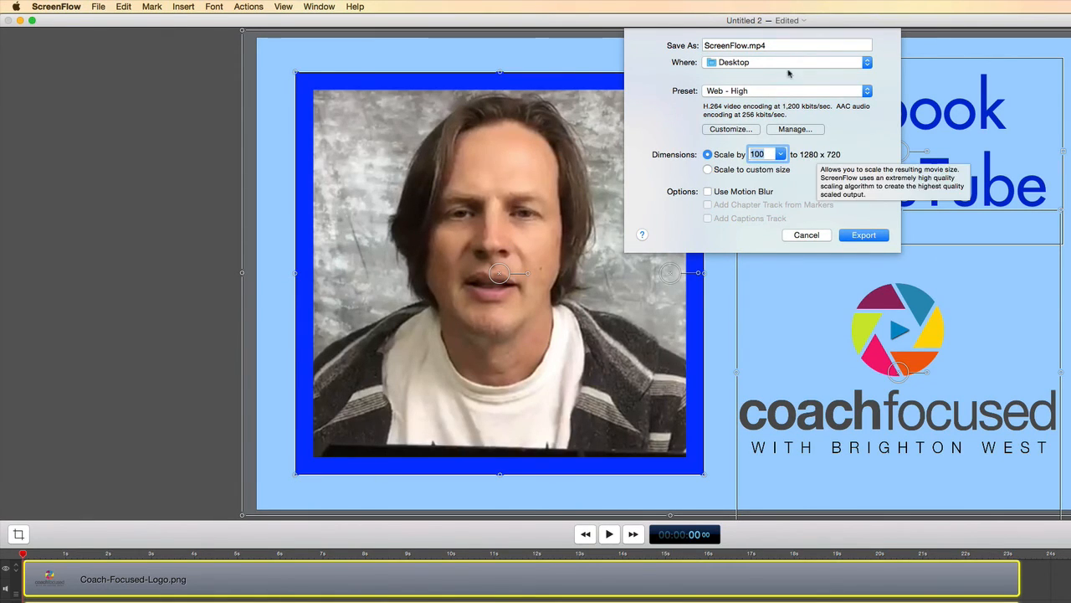
{"action": "left_click", "coordinate": [787, 45]}
{"action": "type", "text": "Facebook to Youtub"}
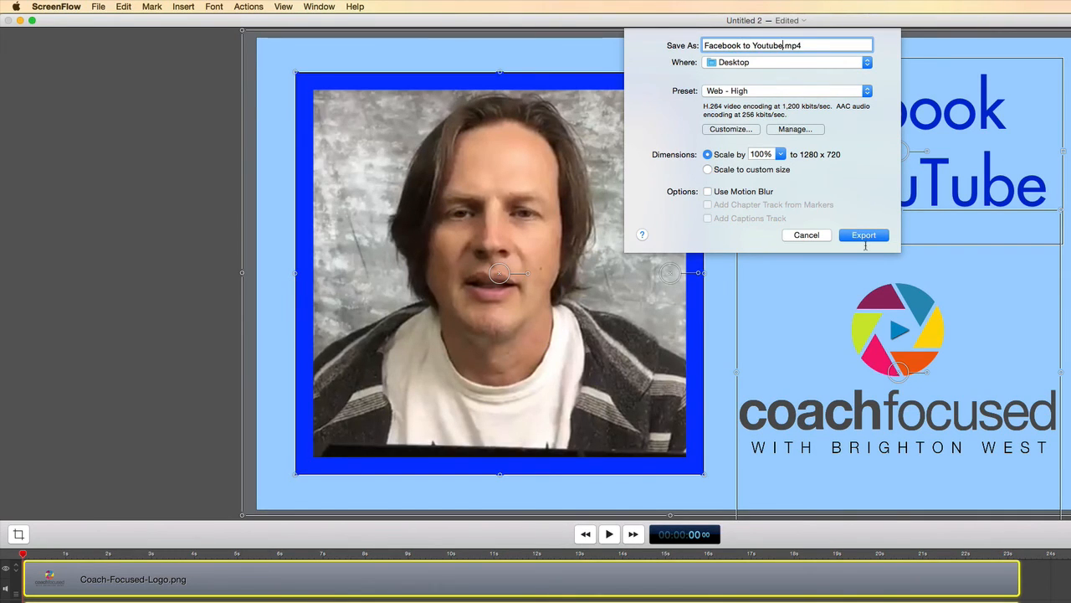
{"action": "left_click", "coordinate": [864, 234]}
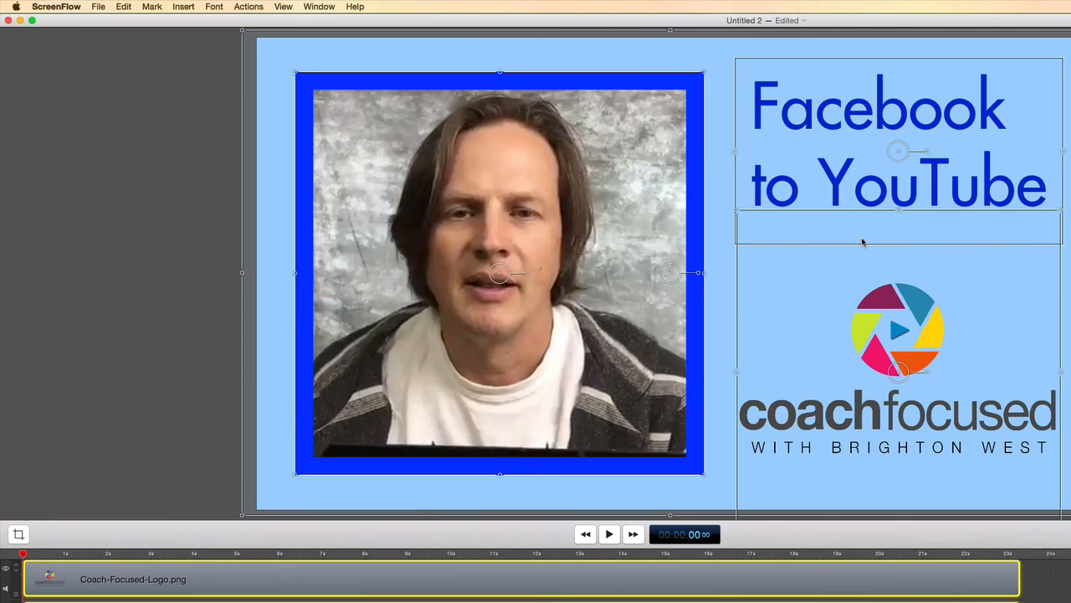
{"action": "mouse_move", "coordinate": [932, 381]}
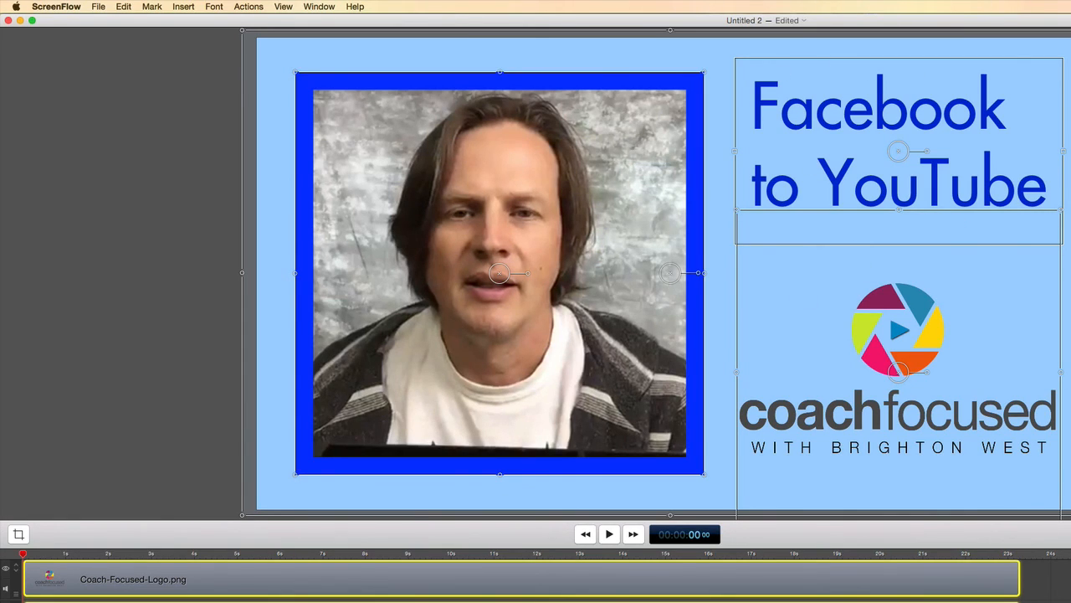
{"action": "mouse_move", "coordinate": [505, 120]}
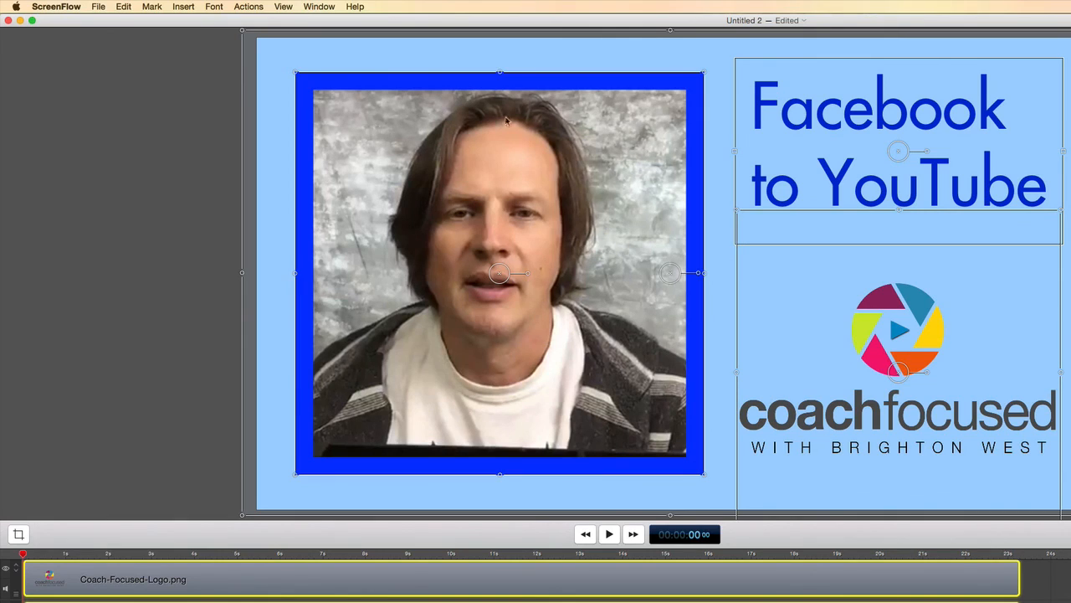
{"action": "mouse_move", "coordinate": [512, 226]}
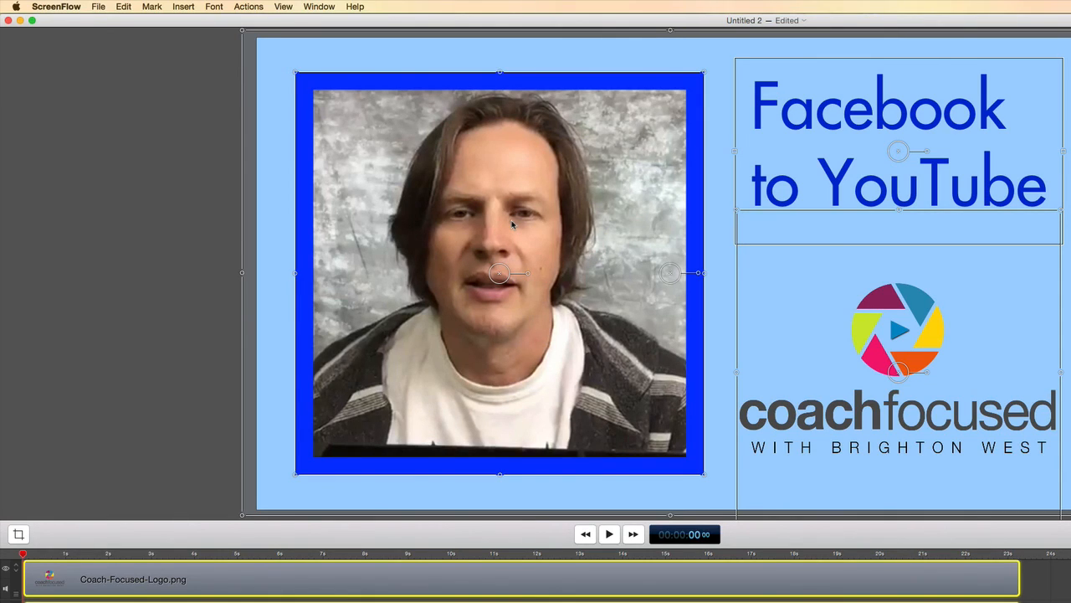
{"action": "mouse_move", "coordinate": [549, 223]}
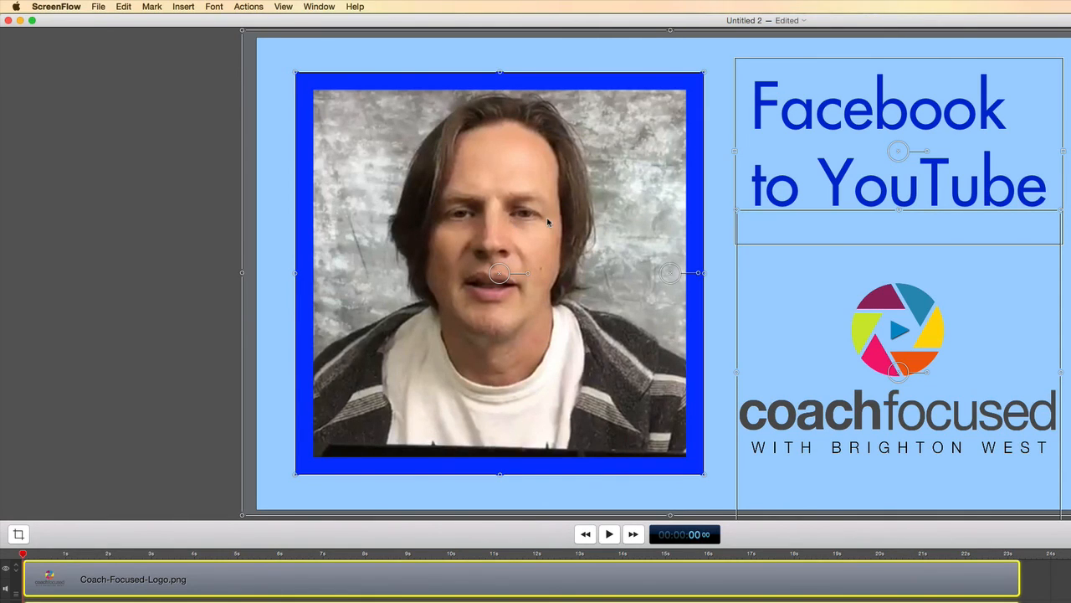